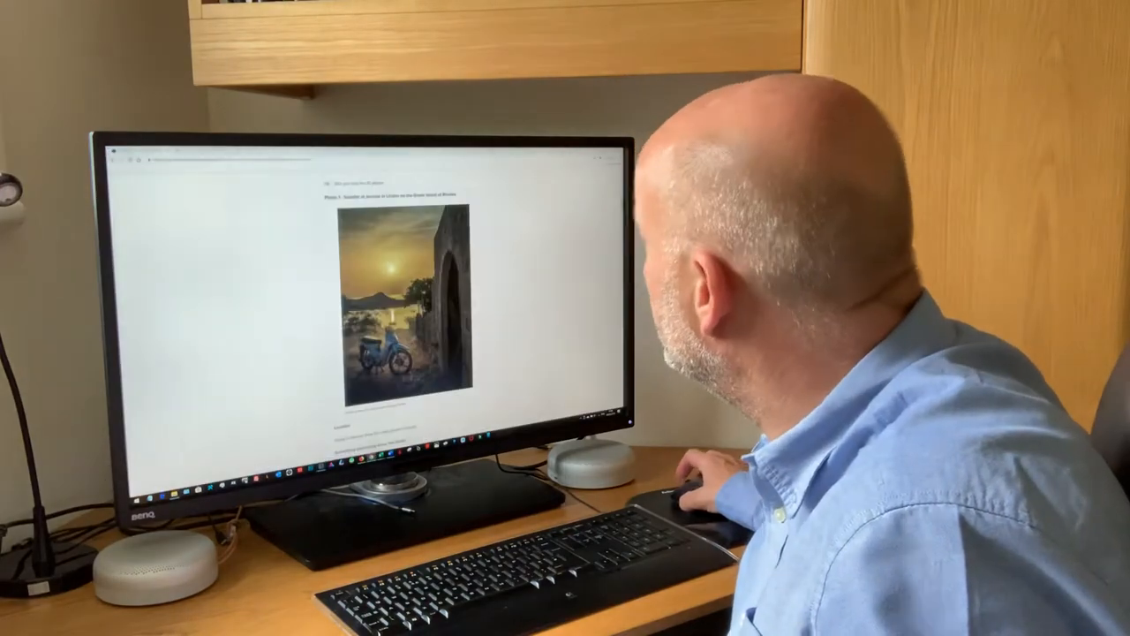
pyautogui.scroll(3)
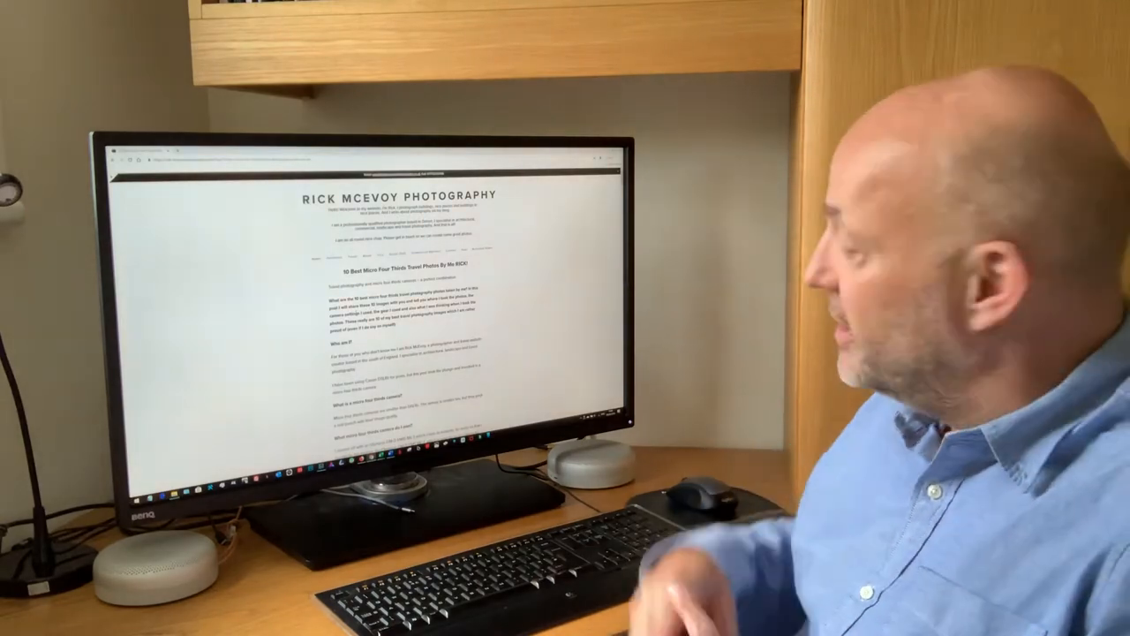
pyautogui.scroll(-3)
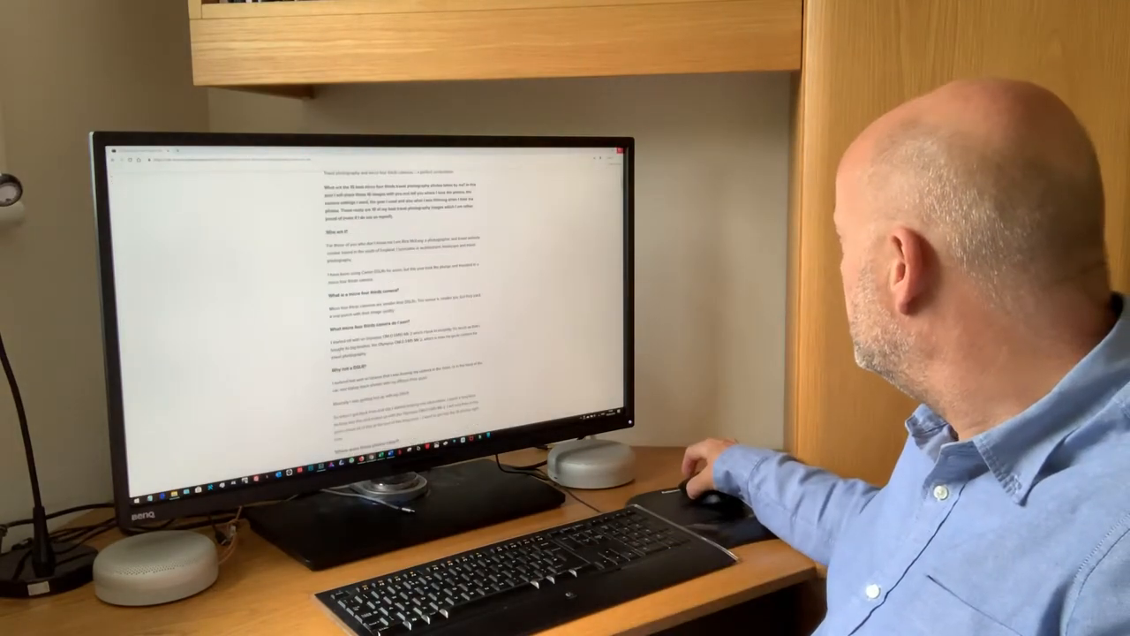
pyautogui.scroll(-3)
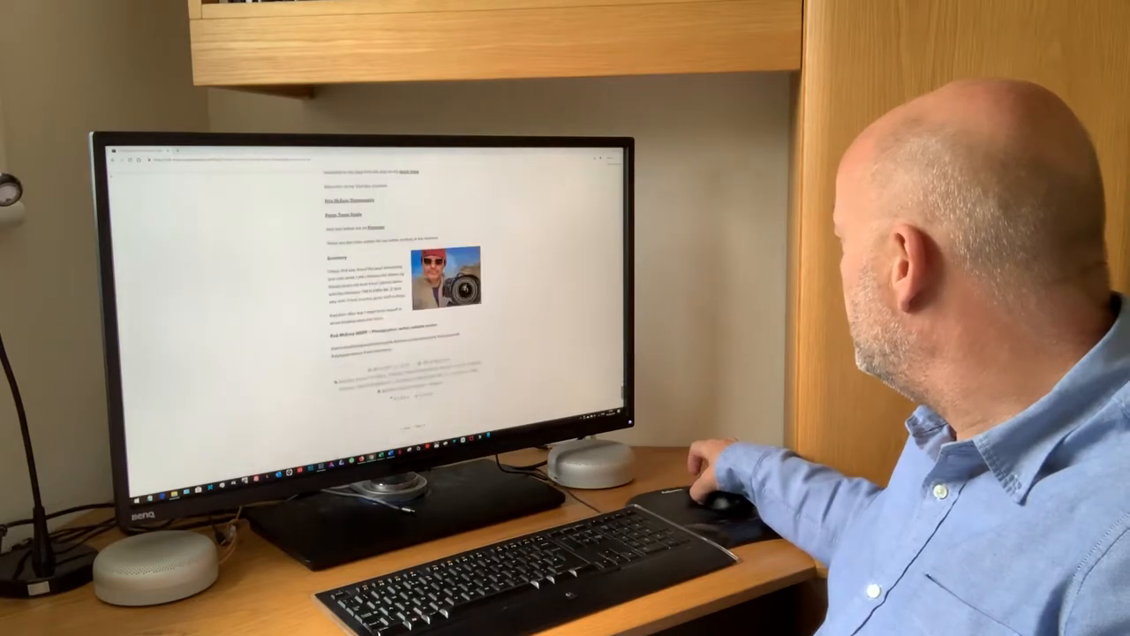
pyautogui.scroll(3)
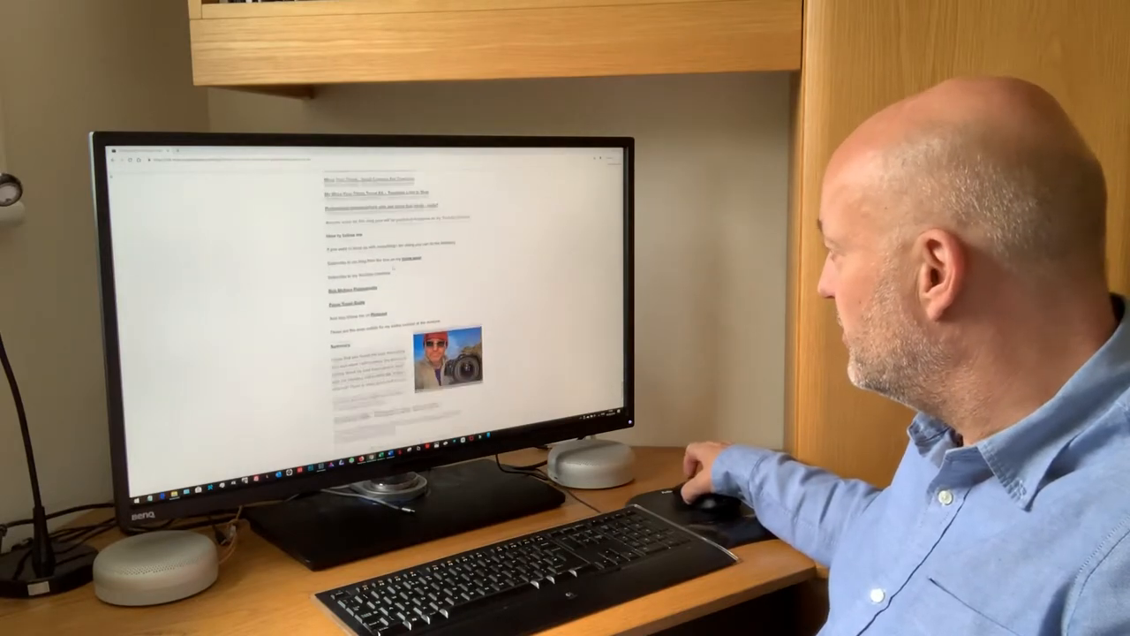